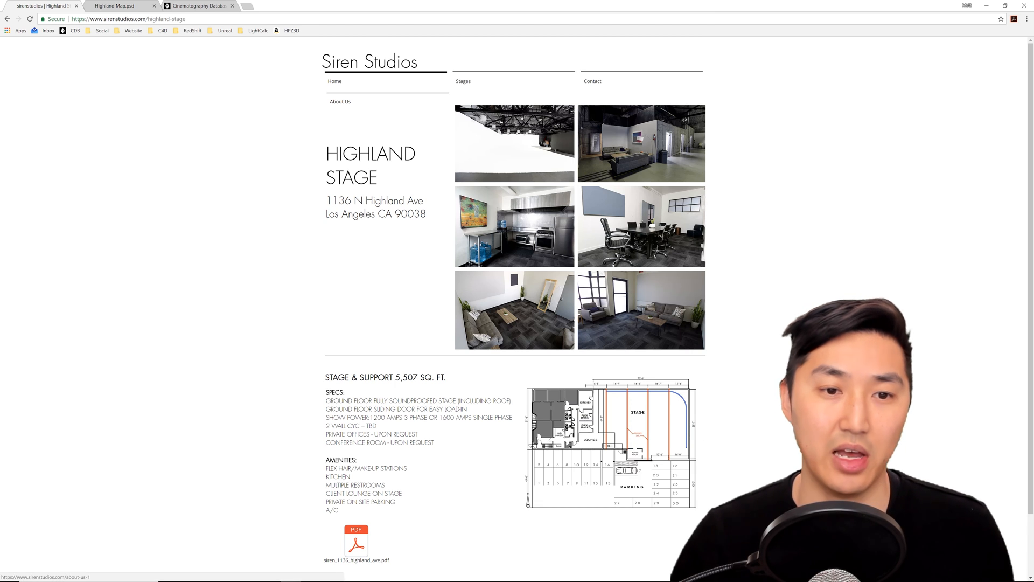
Review the Highland Stage page, then browse Cinematography Database's Set Designer product listings
scroll("down", 3)
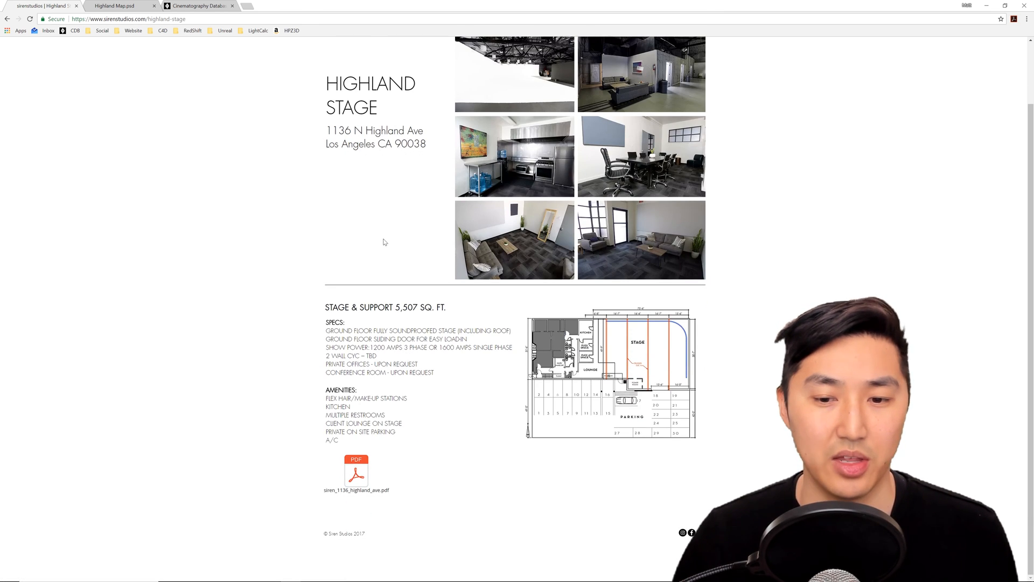
scroll("up", 3)
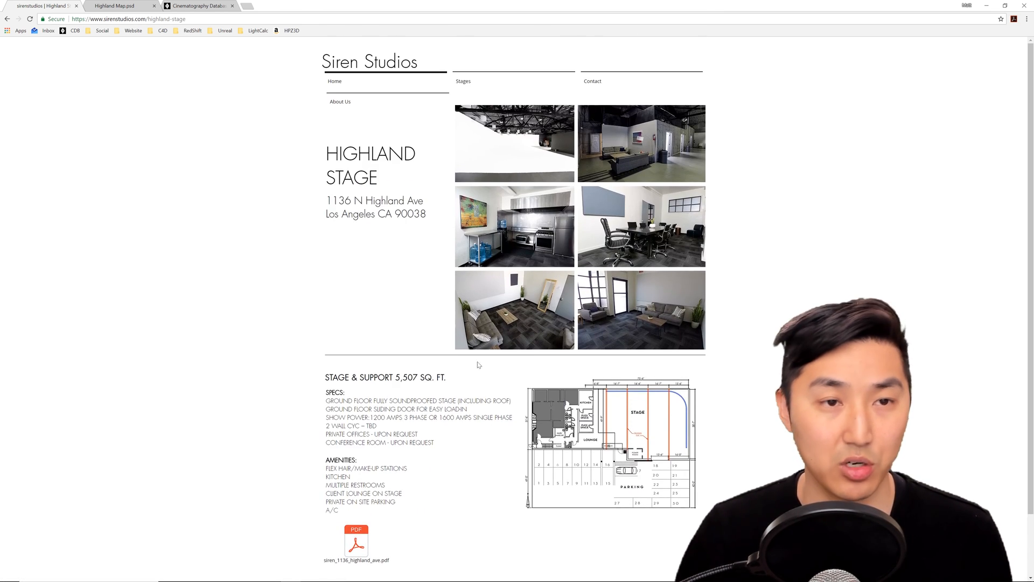
left_click(198, 5)
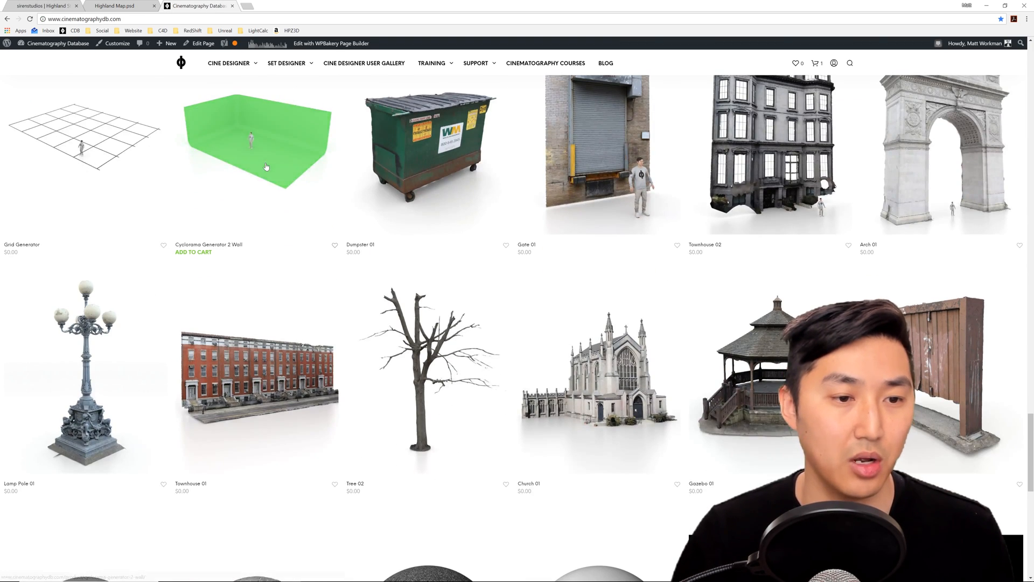
scroll("down", 3)
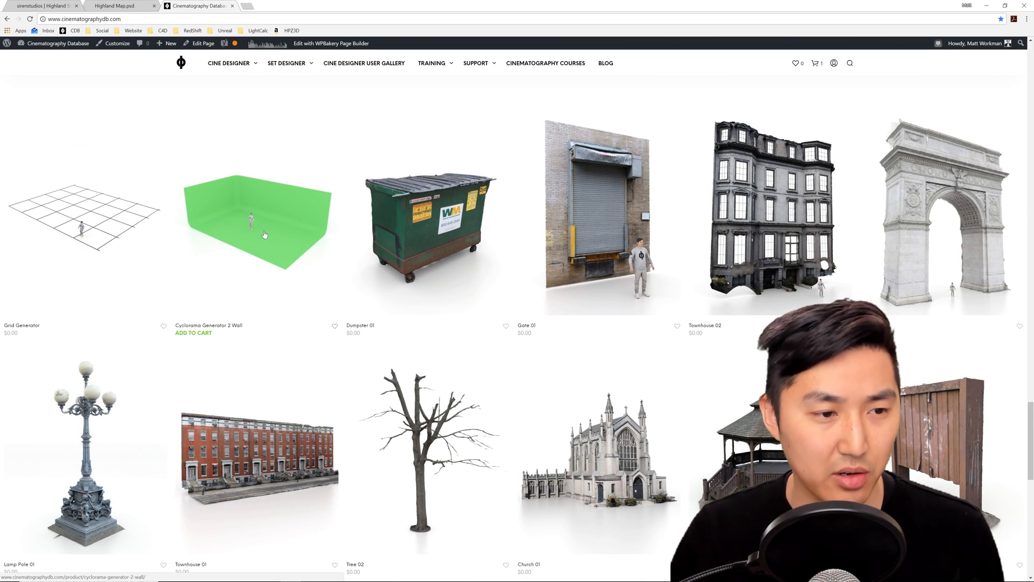
scroll("up", 3)
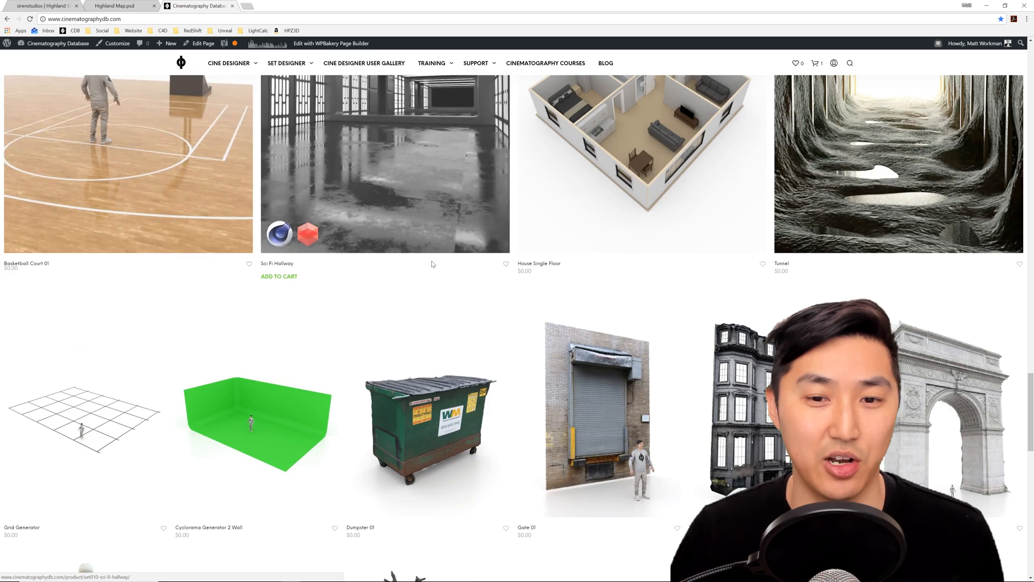
scroll("up", 3)
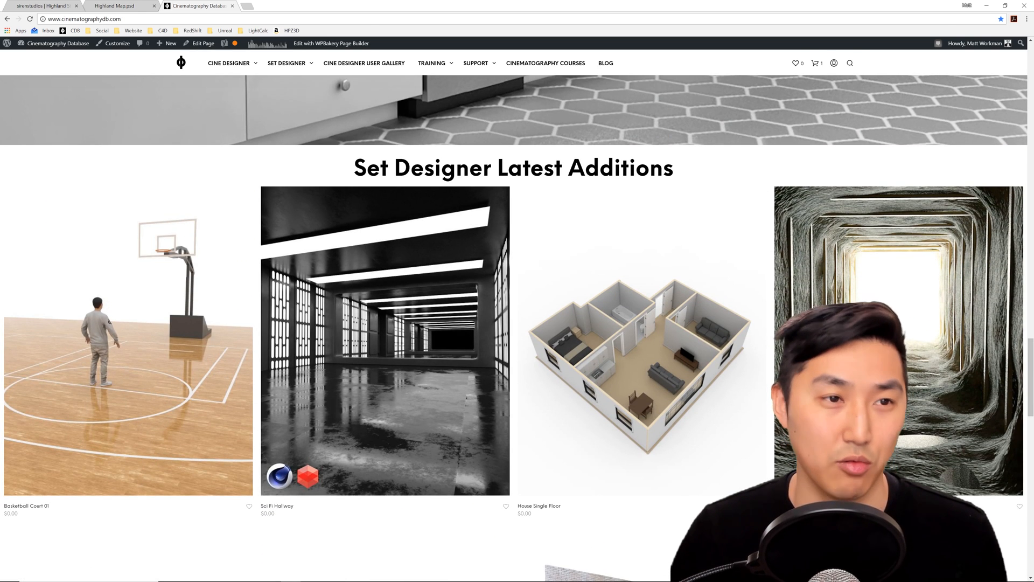
left_click(122, 6)
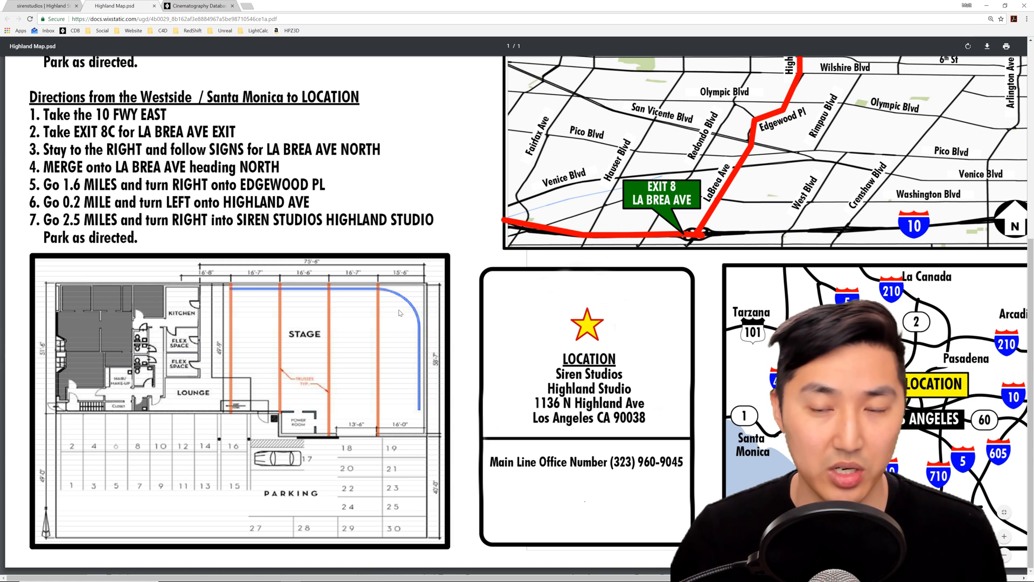
mouse_move(371, 290)
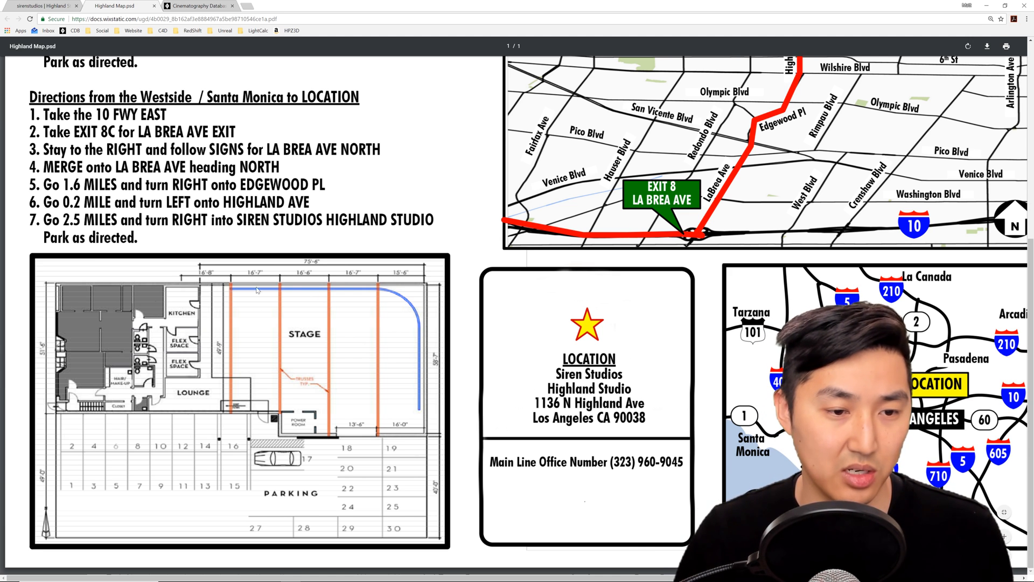
mouse_move(391, 381)
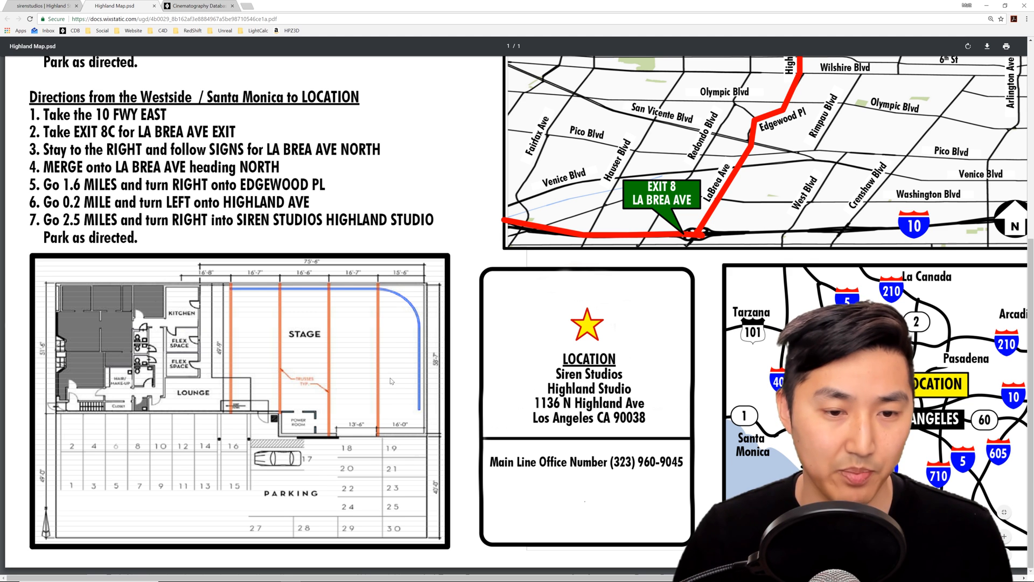
mouse_move(379, 375)
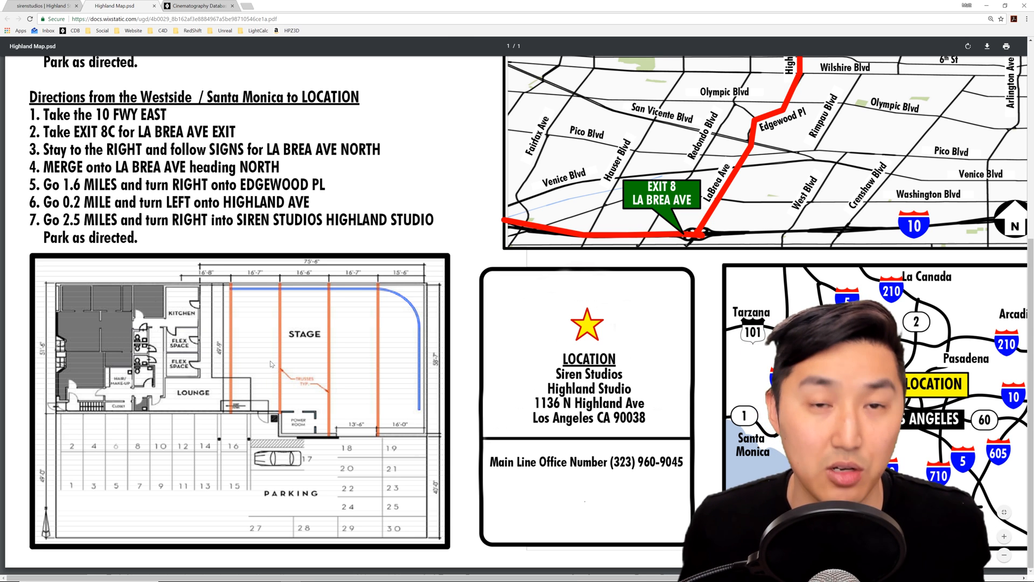
scroll("up", 3)
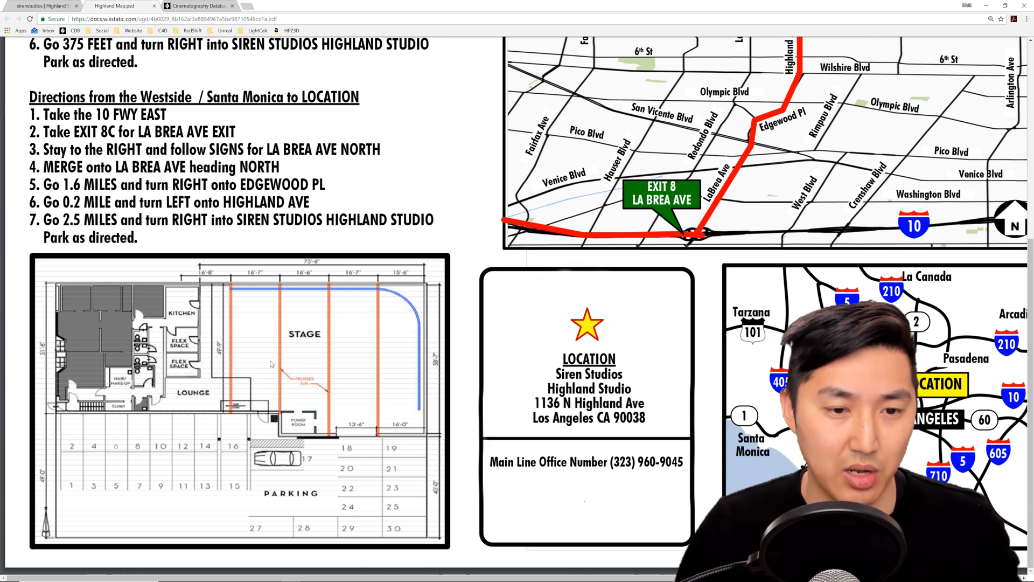
mouse_move(306, 304)
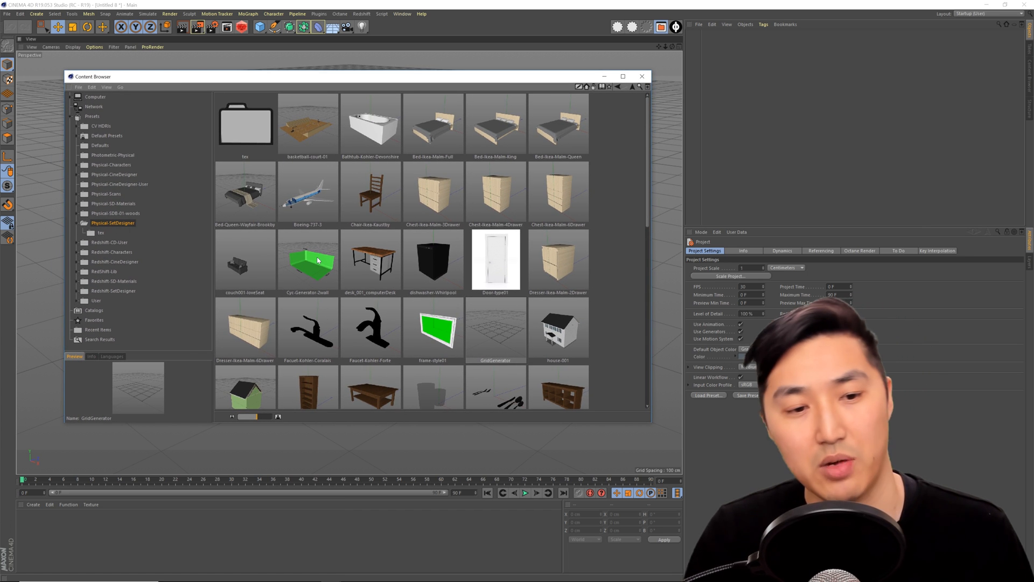
Add the Cyc-Generator-2wall and GridGenerator presets from Physical-SetDesigner to the scene
double_click(307, 259)
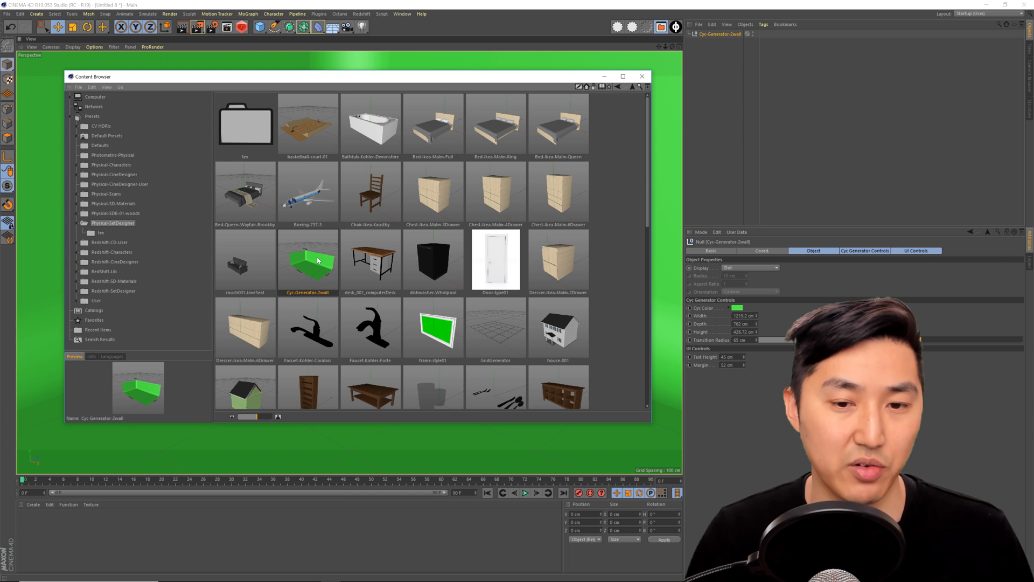
mouse_move(335, 285)
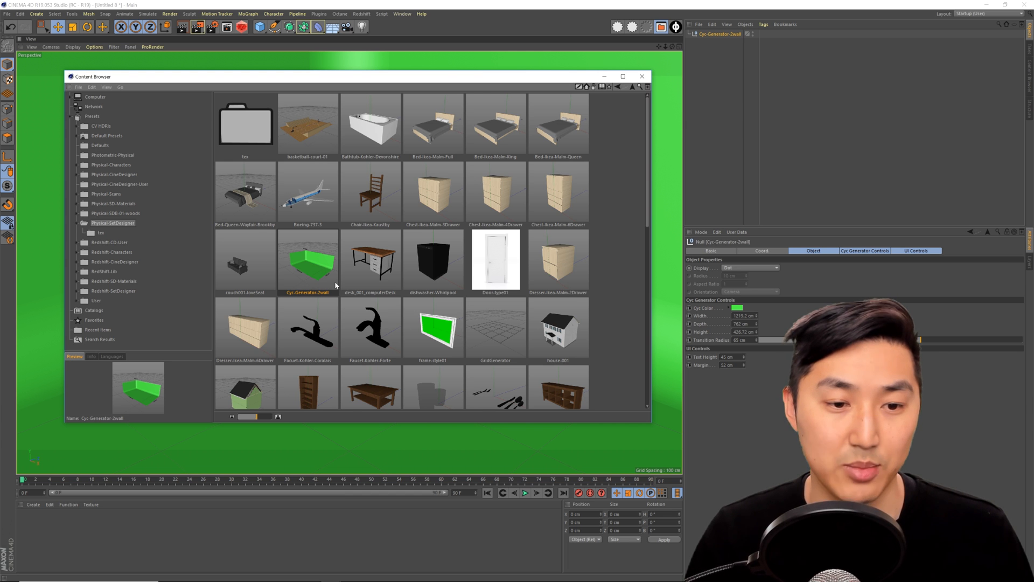
left_click(495, 328)
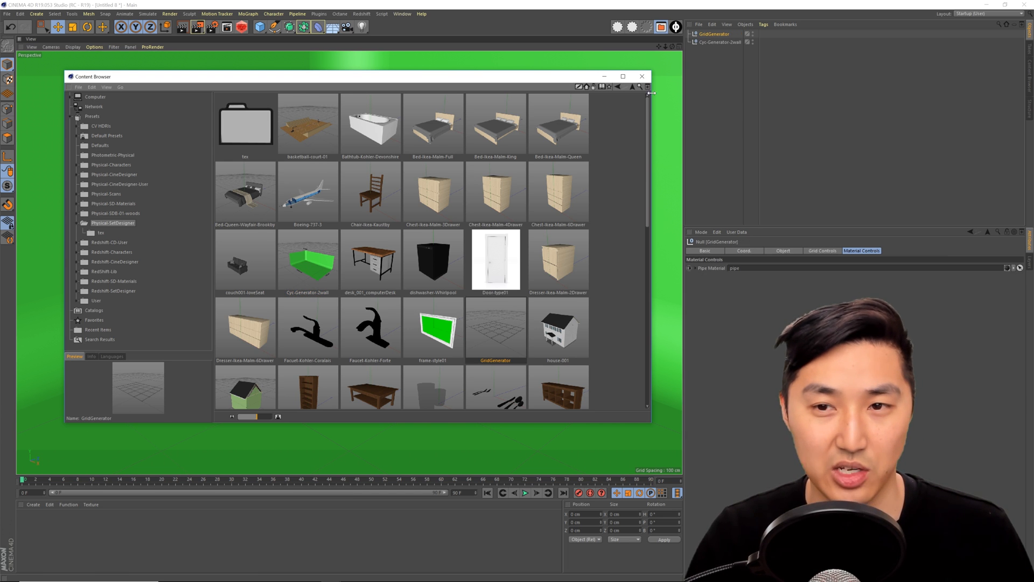
left_click(641, 77)
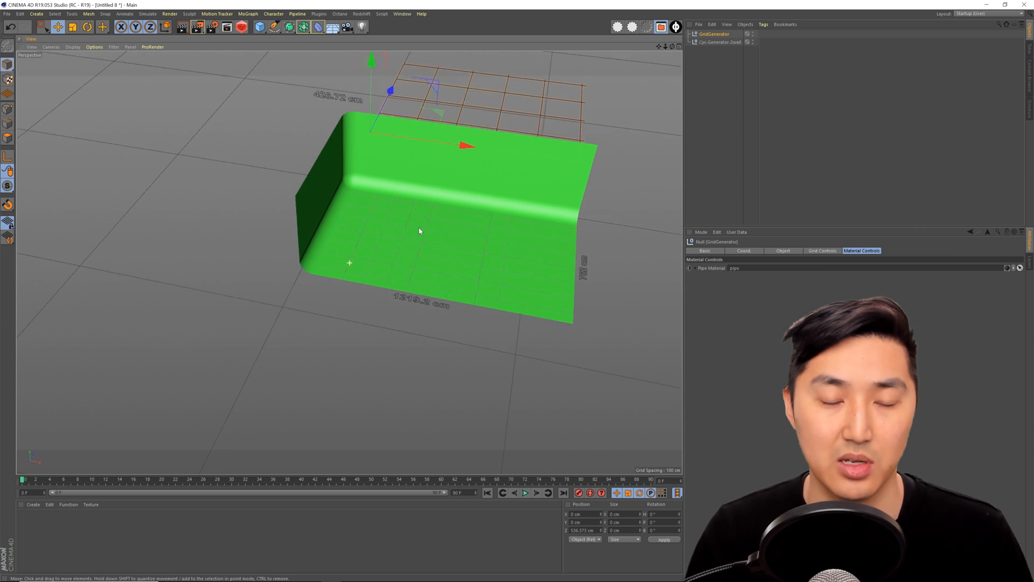
Orbit around the cyc and grid, then reselect Cyc-Generator-2wall for editing
left_click_drag(419, 231, 405, 240)
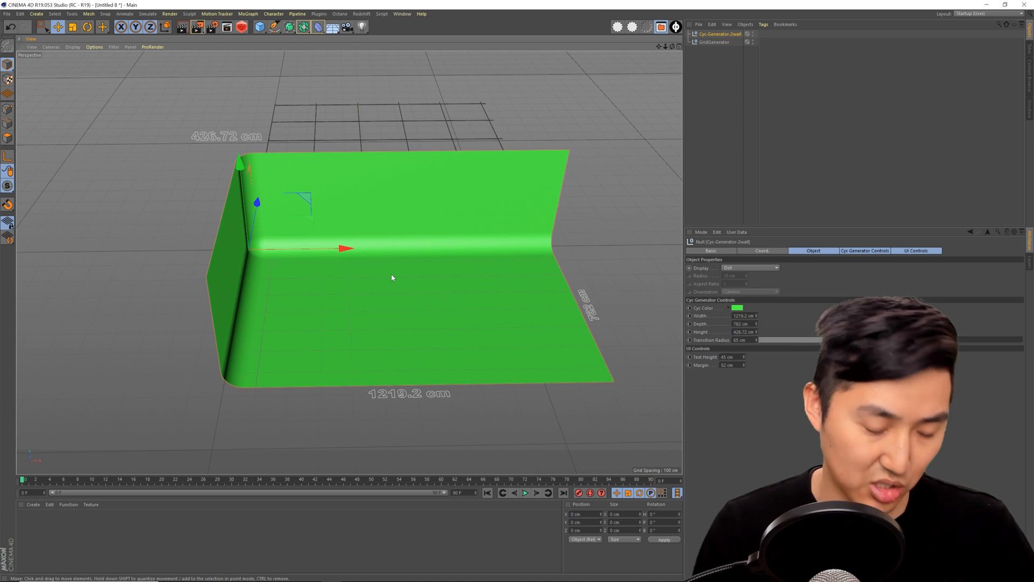
left_click(87, 26)
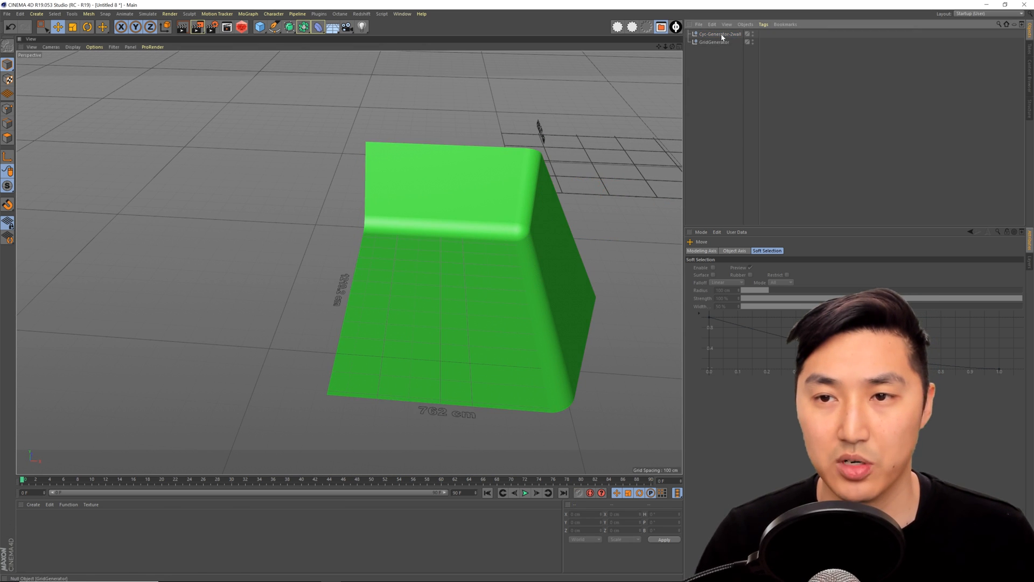
left_click(719, 34)
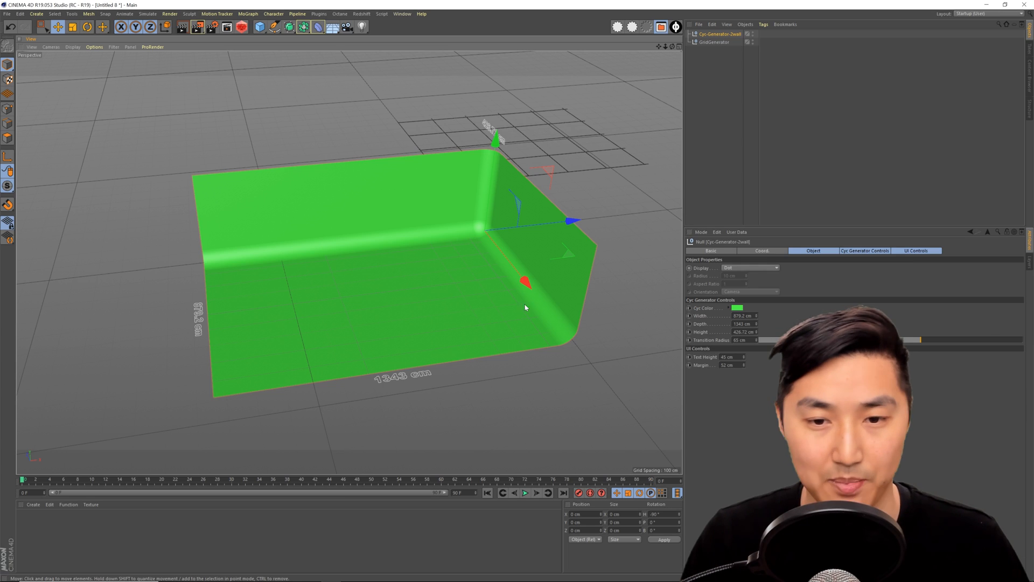
Set the cyc's Depth to 70 ft, then deselect it
triple_click(738, 323)
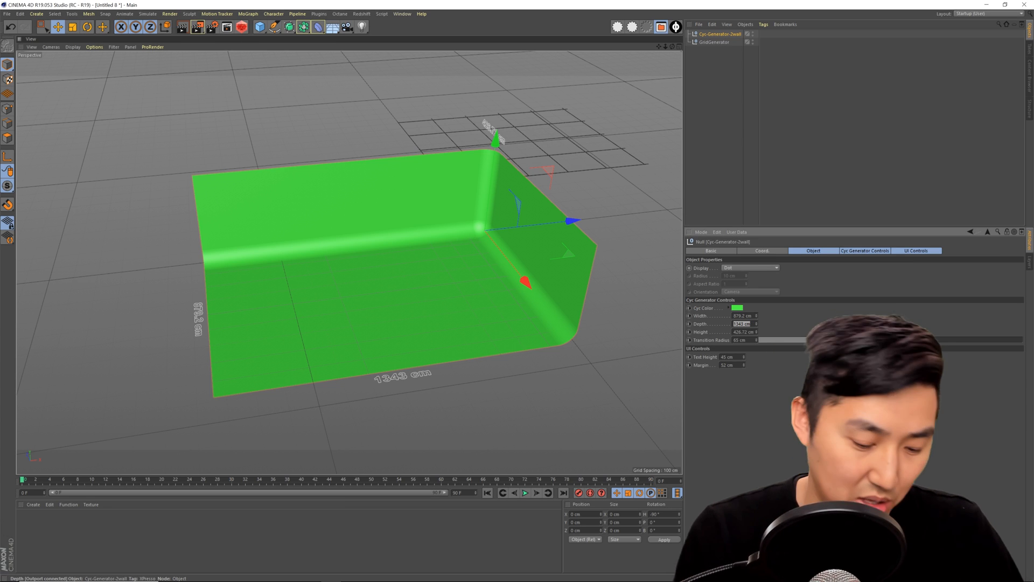
type("70 ft")
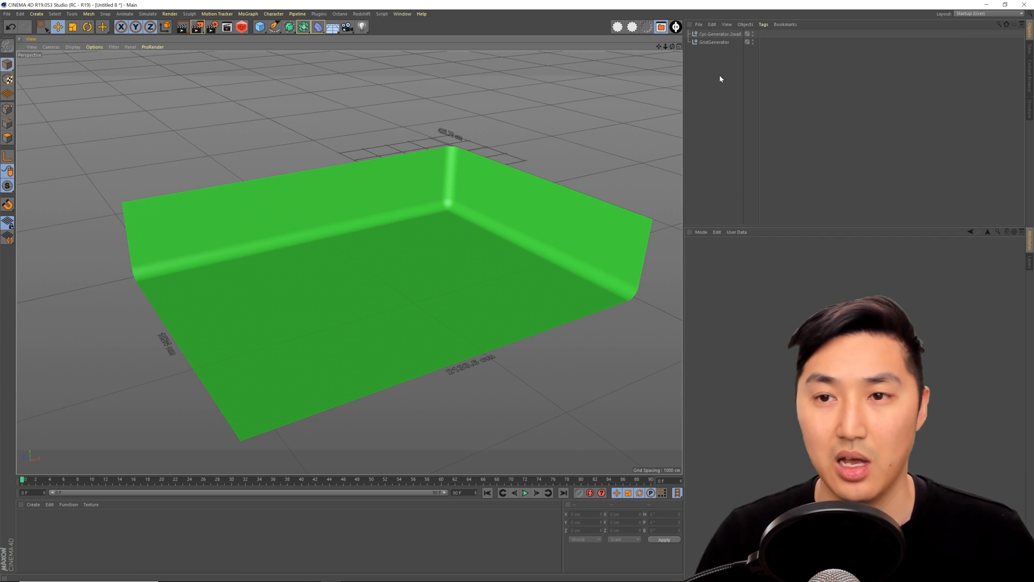
left_click(719, 34)
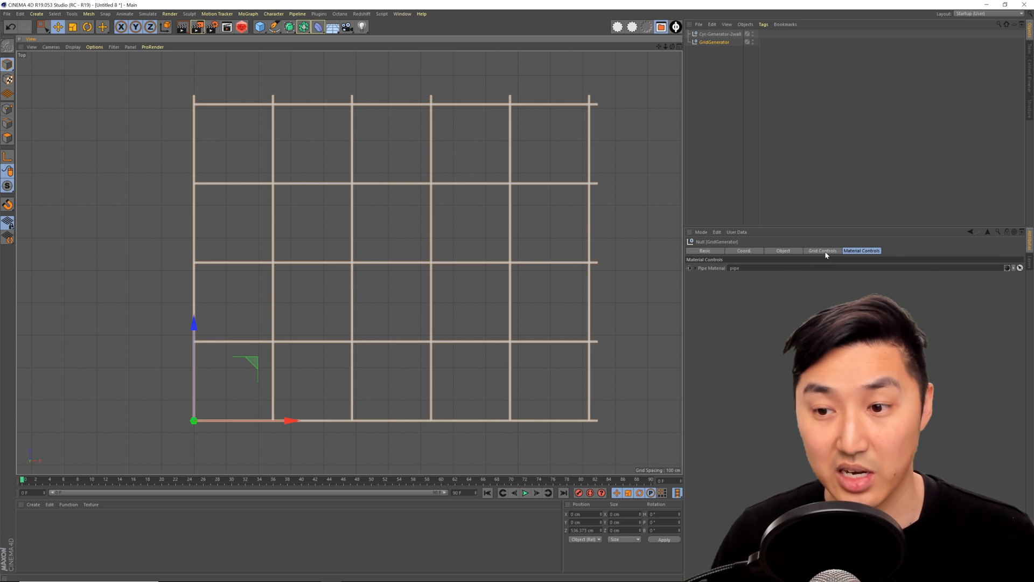
Edit the pipe grid's size values in Grid Controls
left_click(822, 250)
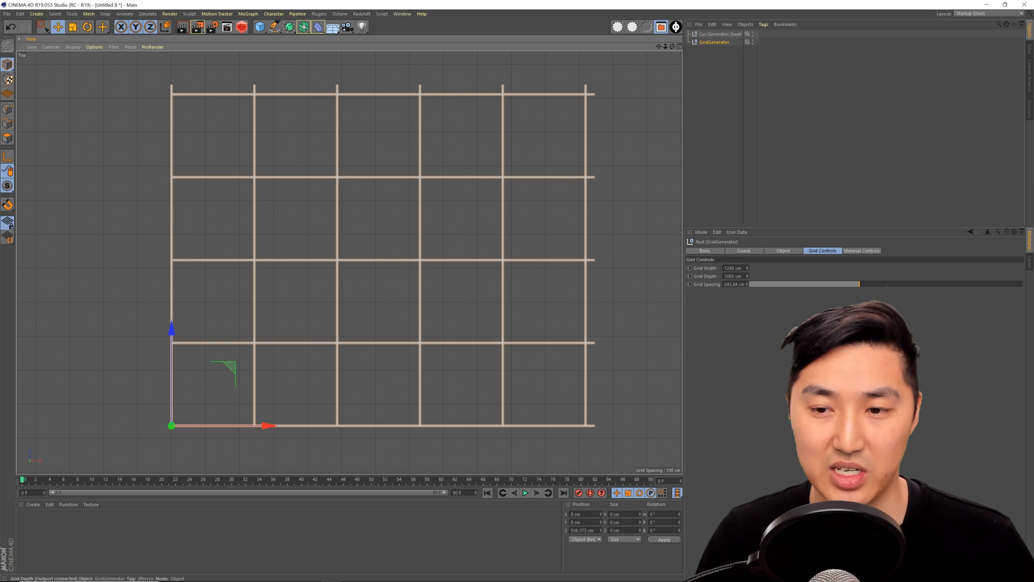
mouse_move(705, 268)
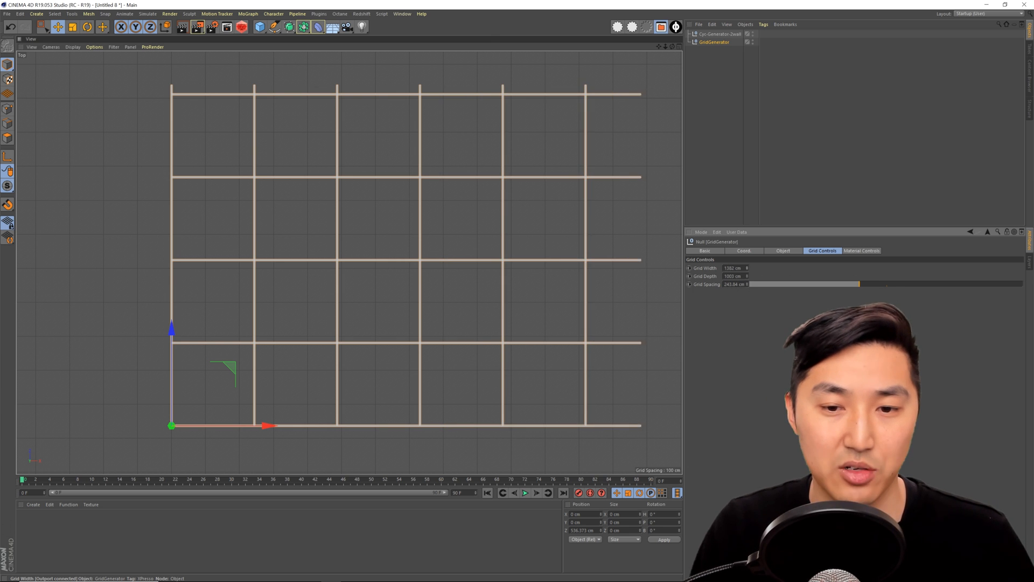
left_click(733, 267)
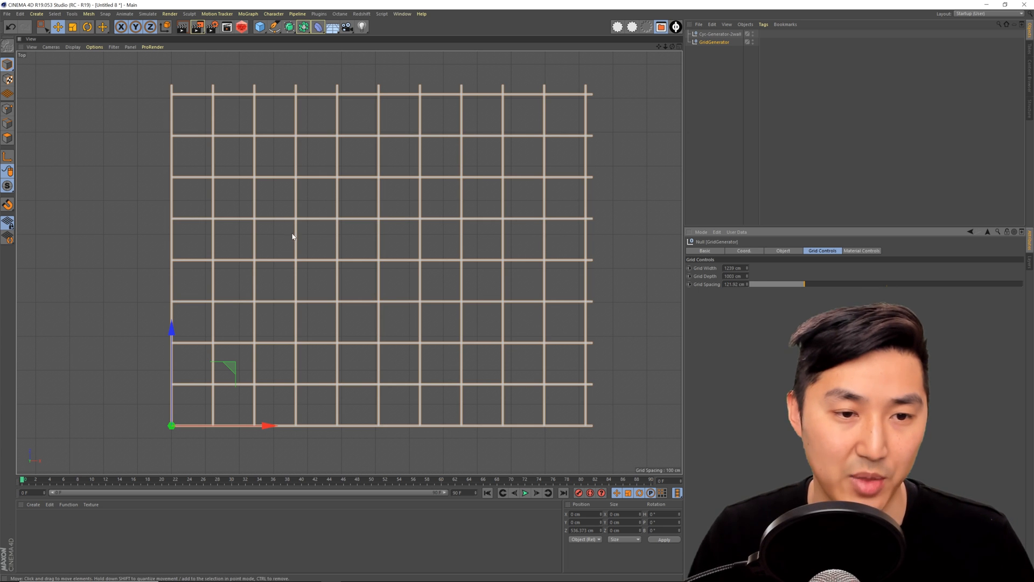
triple_click(733, 284)
type("243.84")
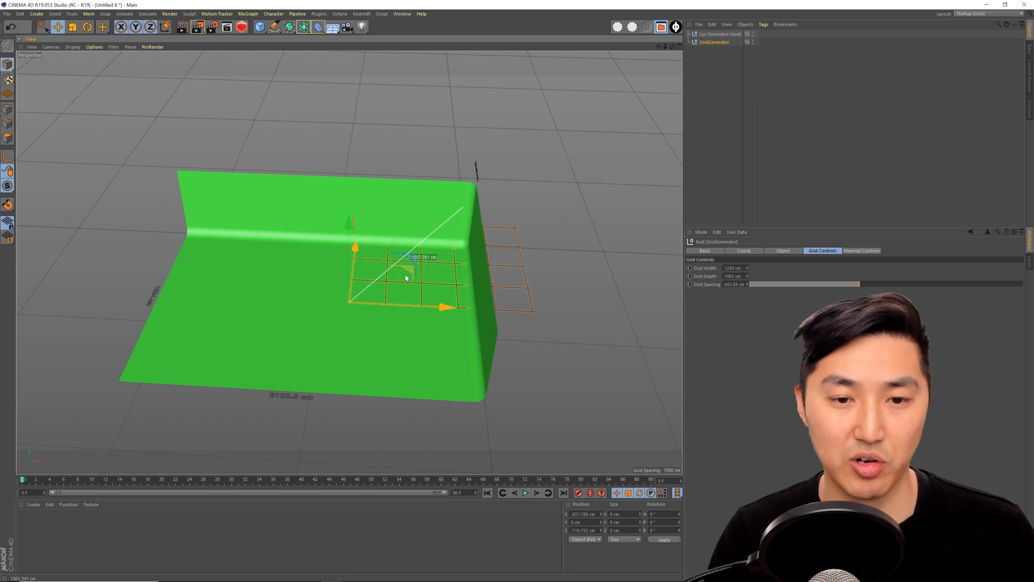
left_click(87, 26)
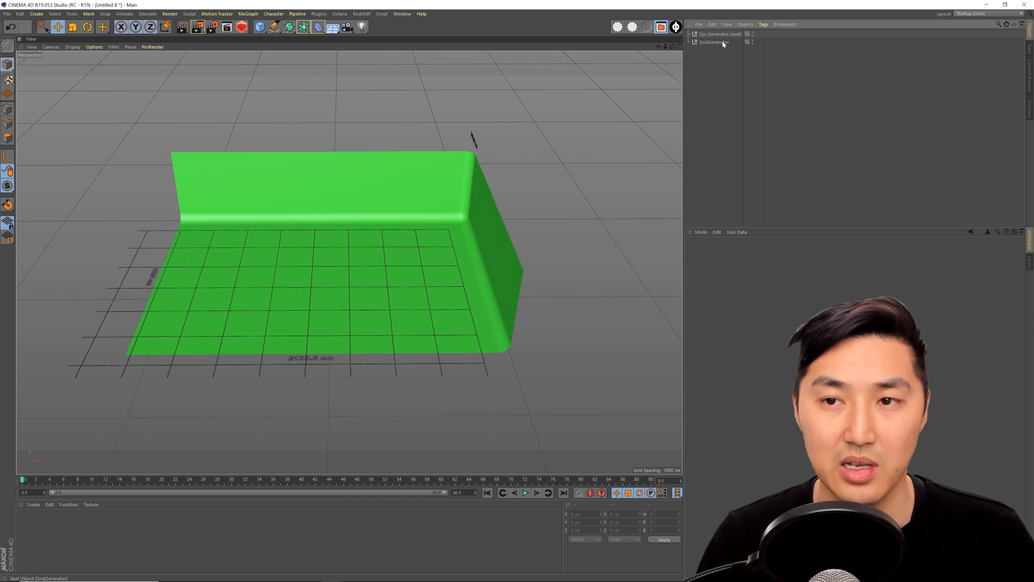
Select Cyc-Generator-2wall, then GridGenerator, and switch to the Highland Map PDF in Chrome
left_click(719, 33)
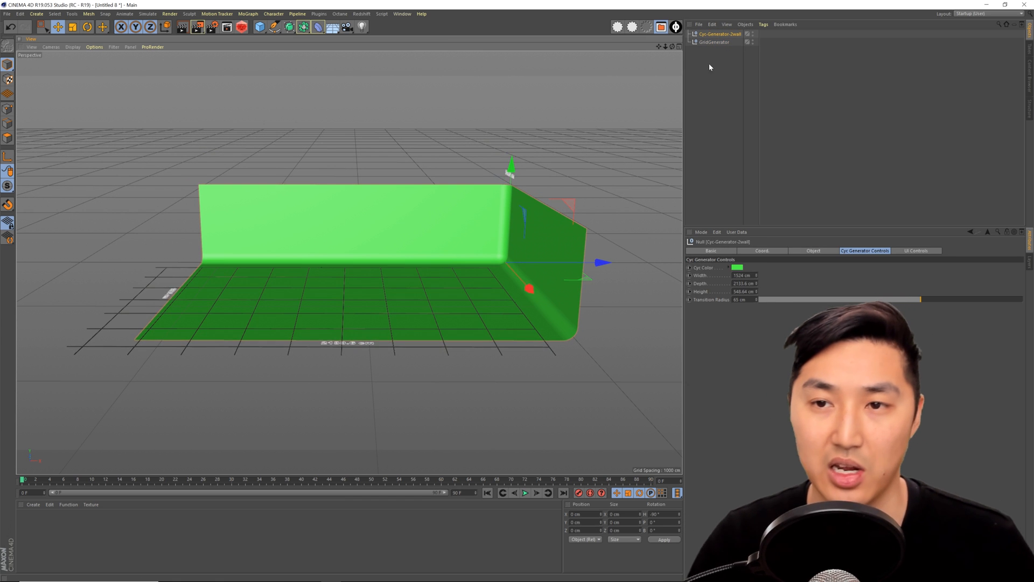
left_click(714, 41)
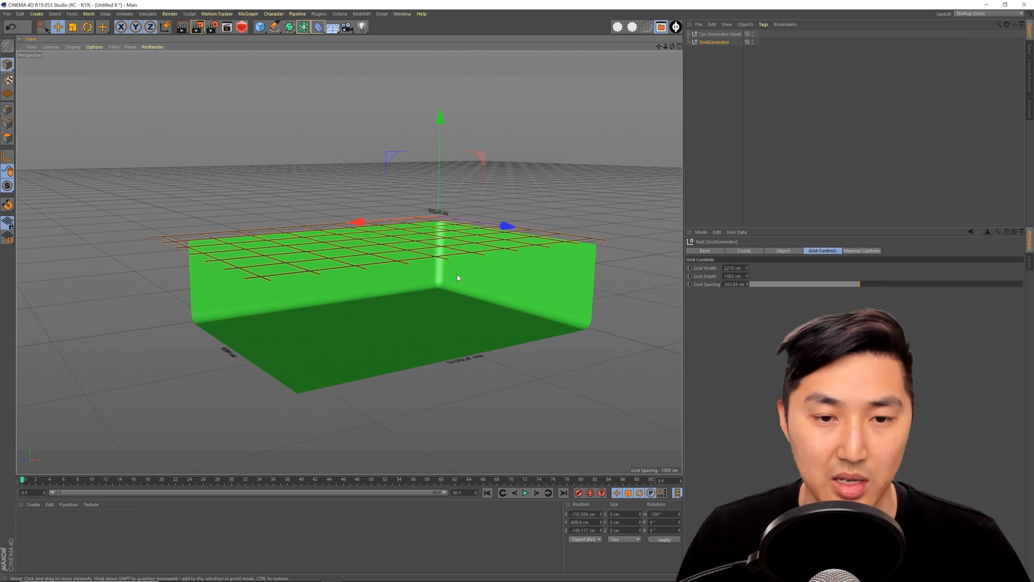
key("alt+tab")
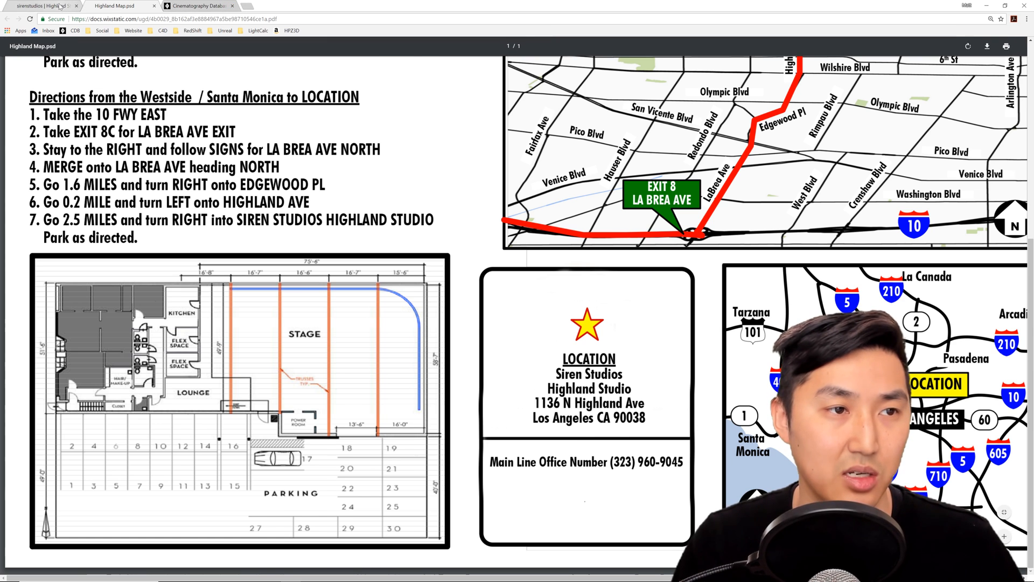
Switch to the sirenstudios Highland Stage tab
left_click(43, 6)
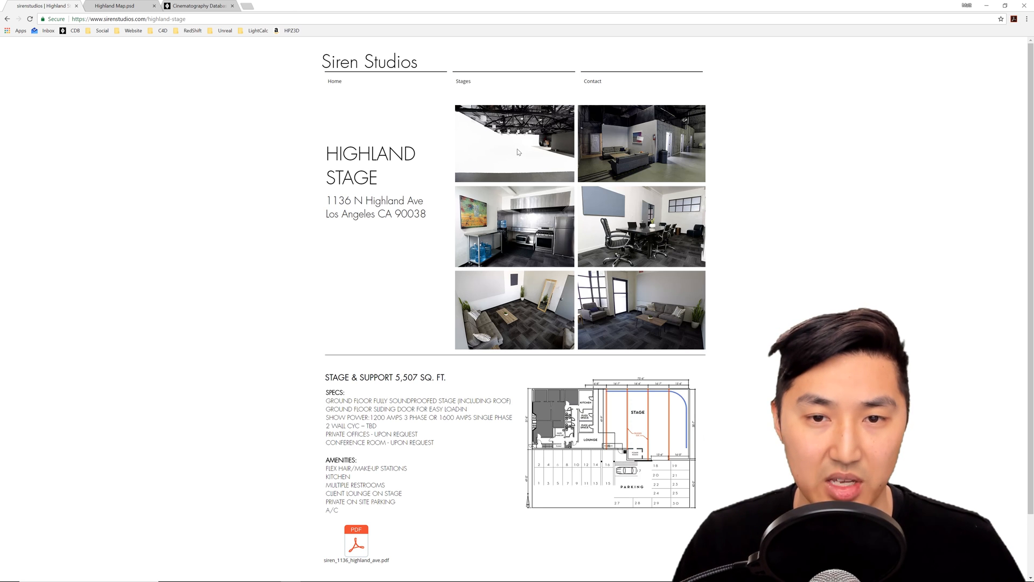
mouse_move(516, 144)
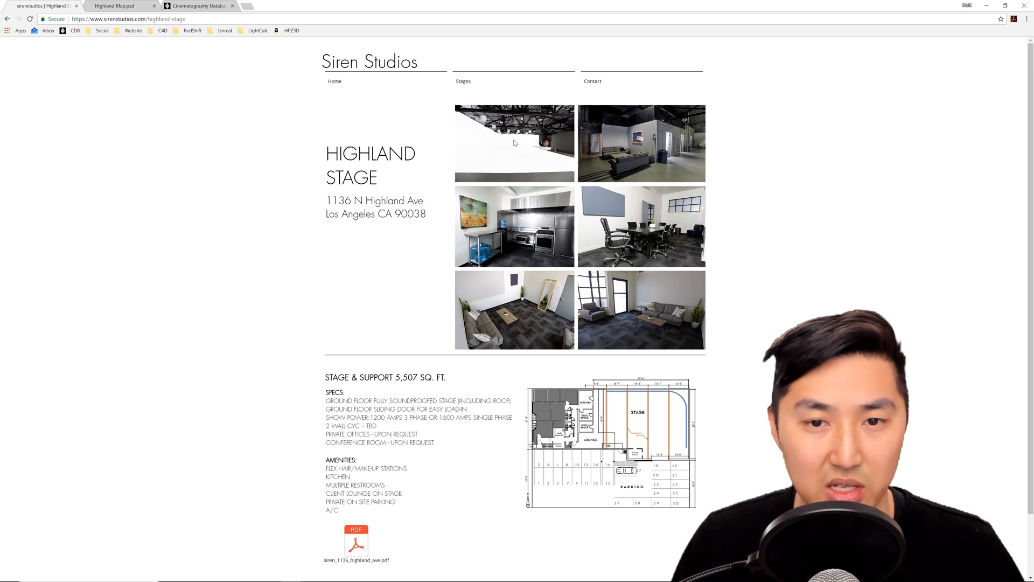
mouse_move(514, 124)
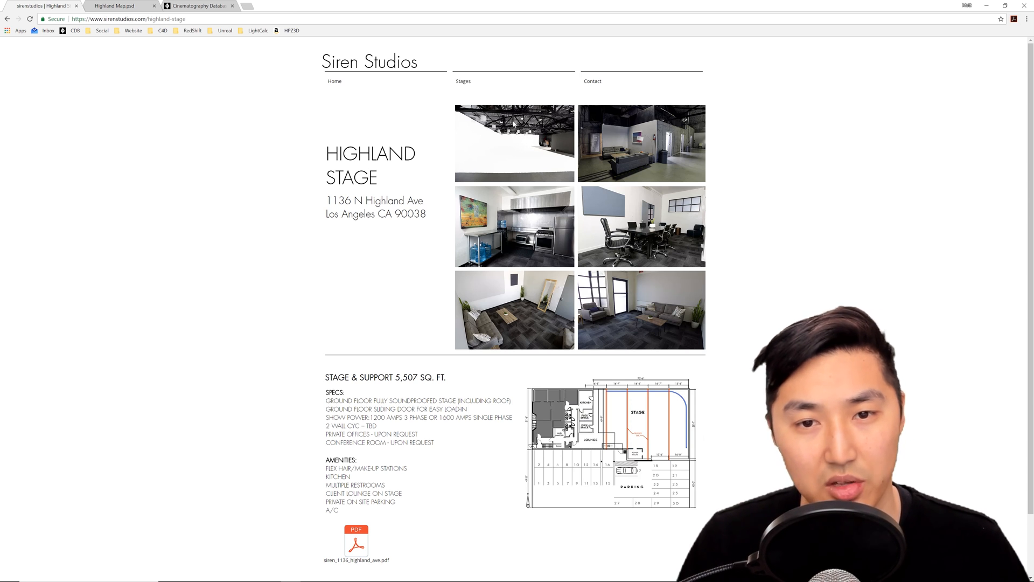
mouse_move(517, 129)
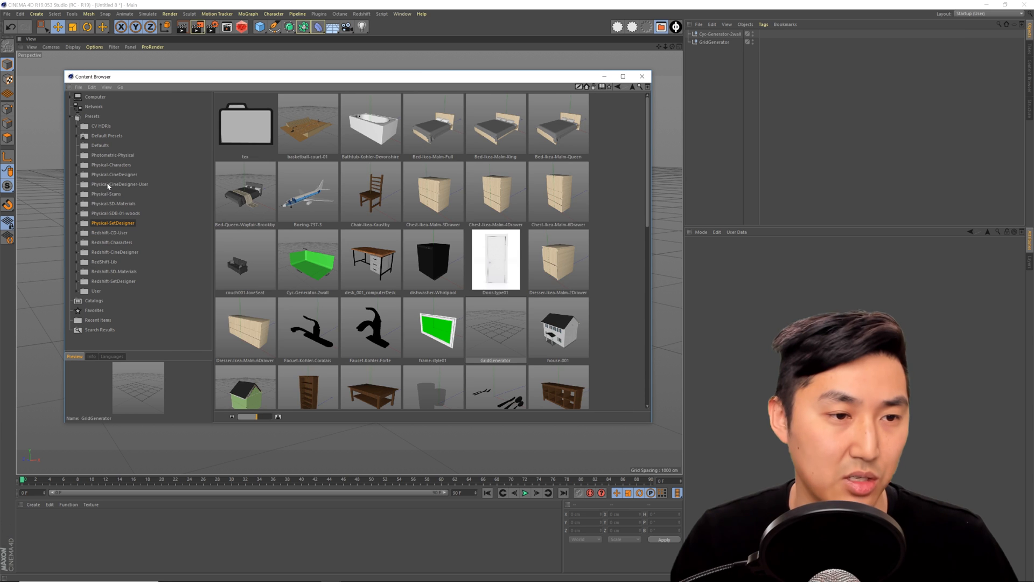
Add MoleRichardson-Spacelight-2k from the Physical-CineDesigner presets
left_click(114, 174)
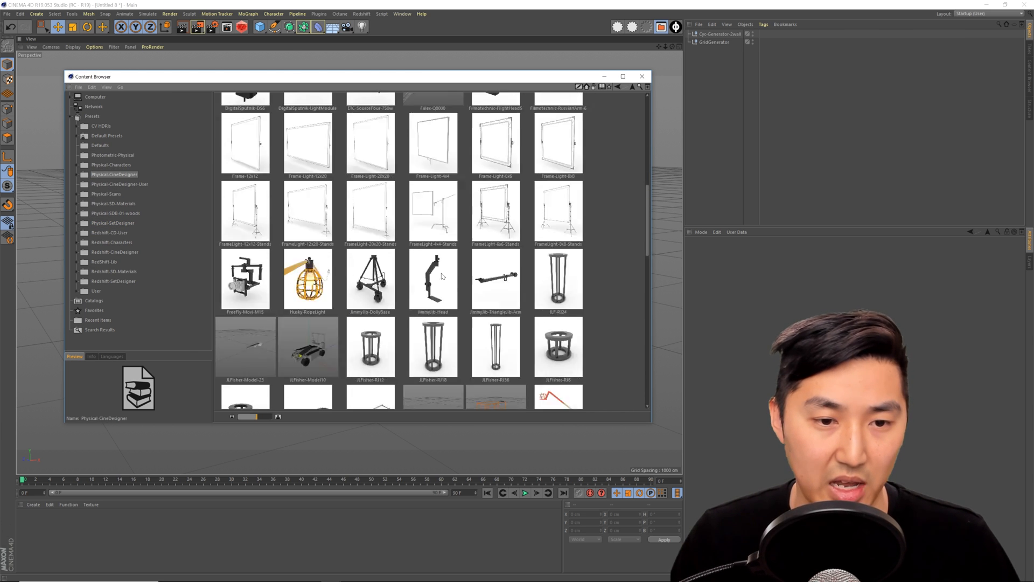
scroll("down", 3)
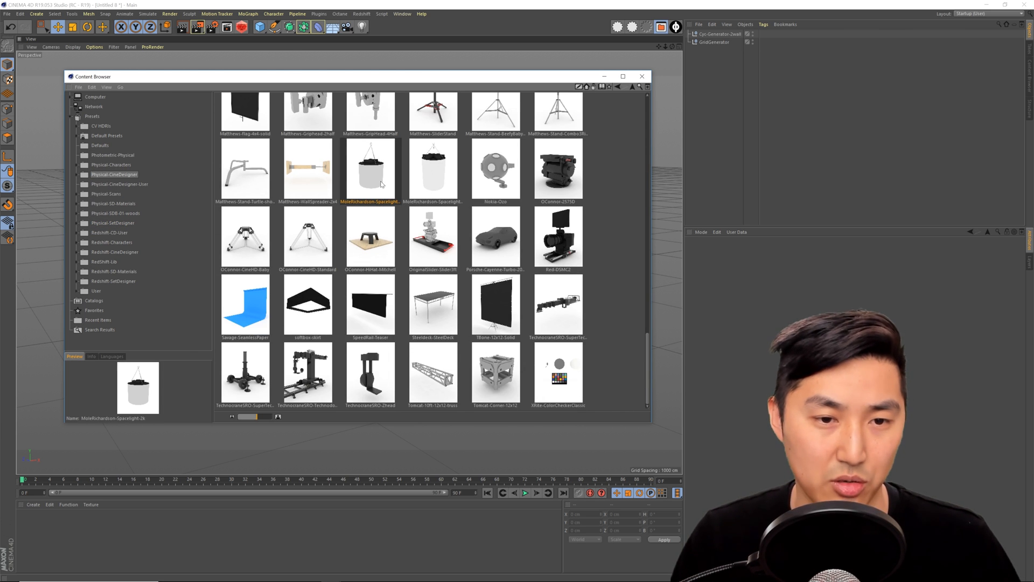
double_click(370, 165)
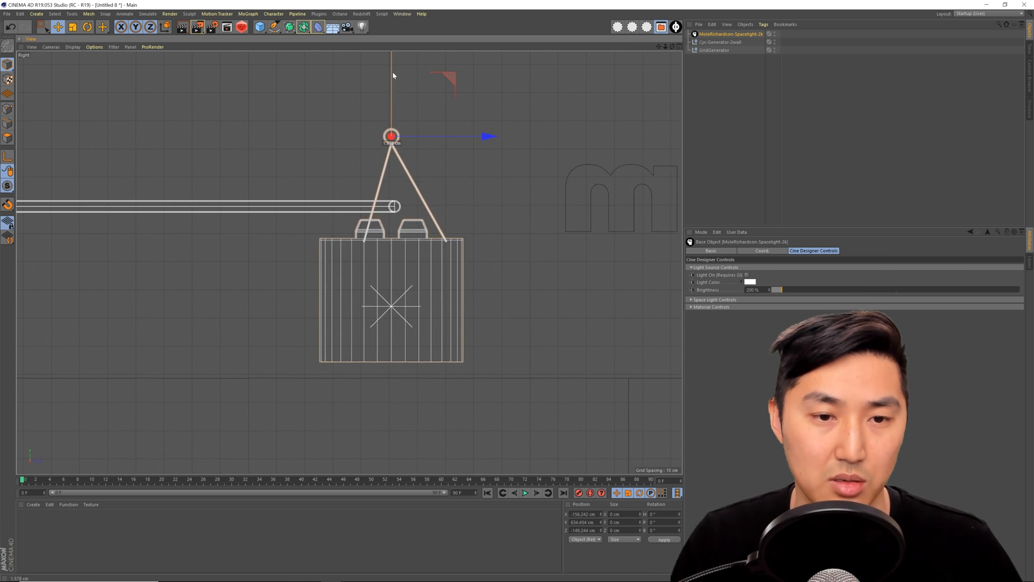
Raise the spacelight so its hook hangs on the grid pipe, then create instances
left_click_drag(393, 136, 393, 205)
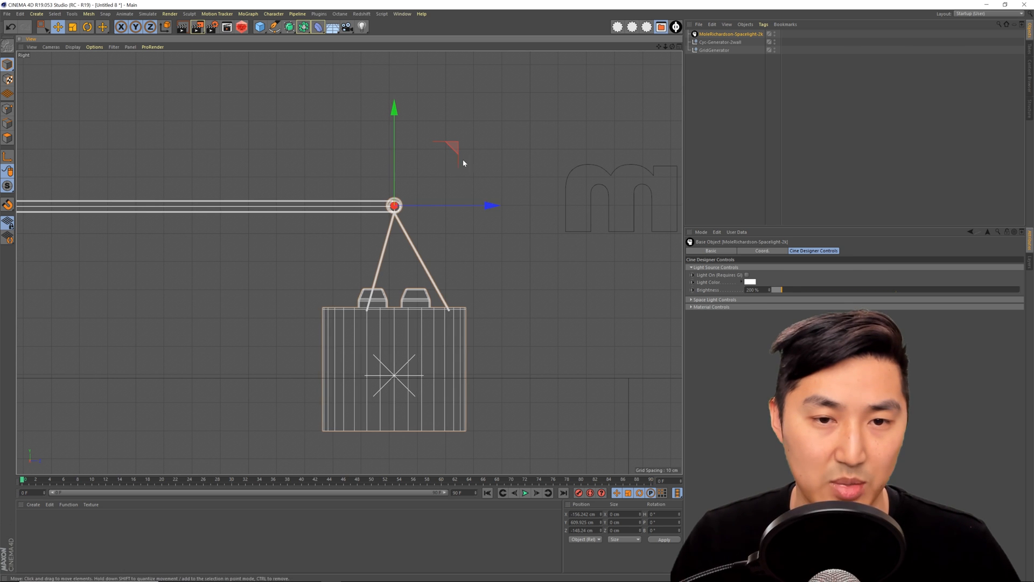
left_click(664, 46)
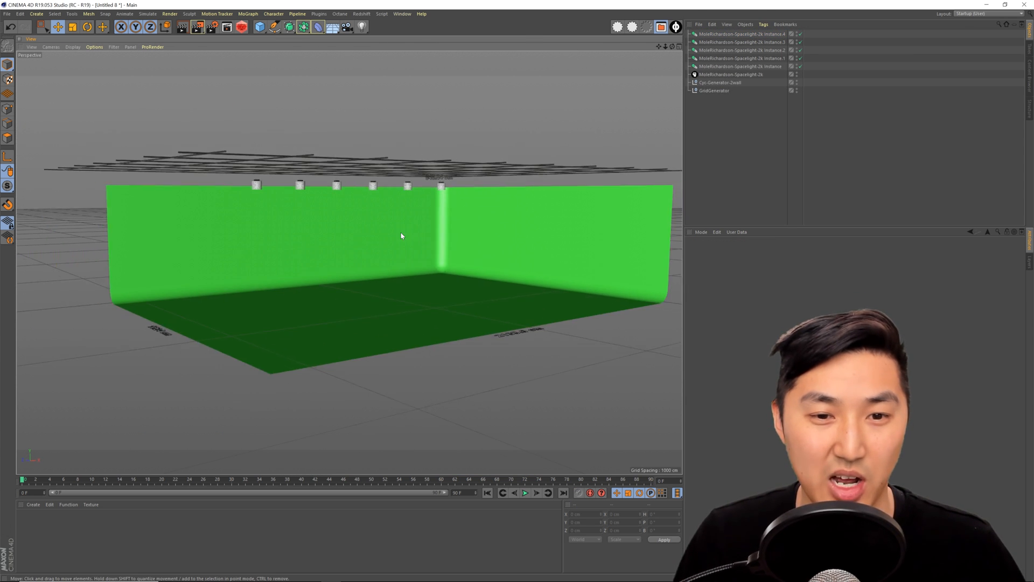
Lower Cyc-Generator-2wall's Height to 487.68 cm, then switch to the Cinematography Database site
left_click(720, 82)
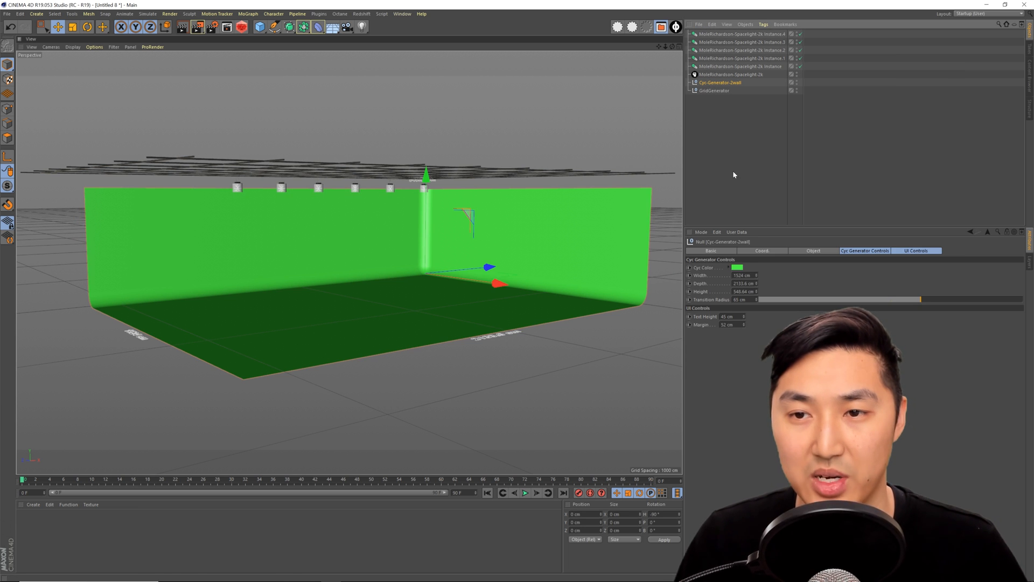
mouse_move(739, 291)
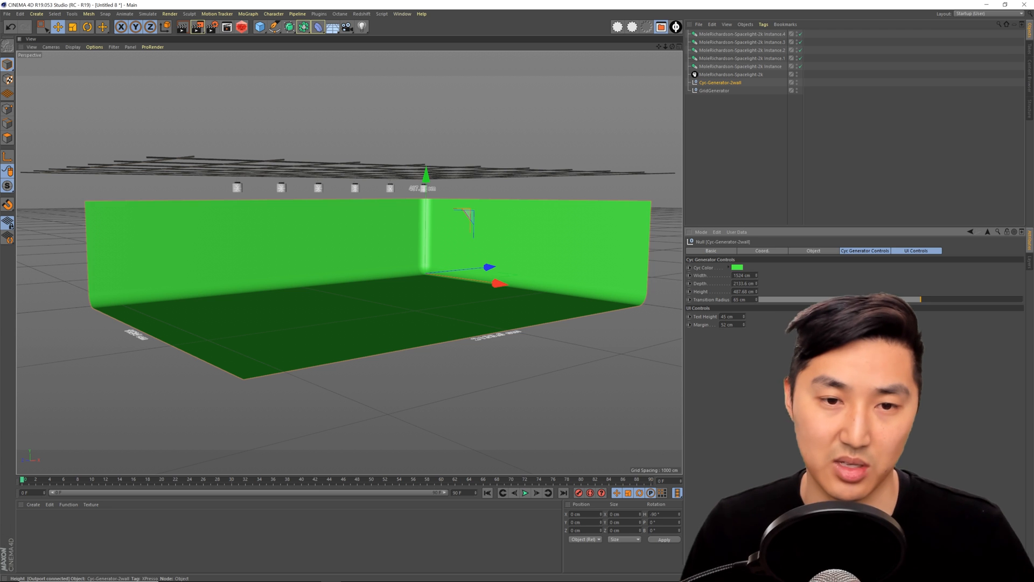
left_click(713, 90)
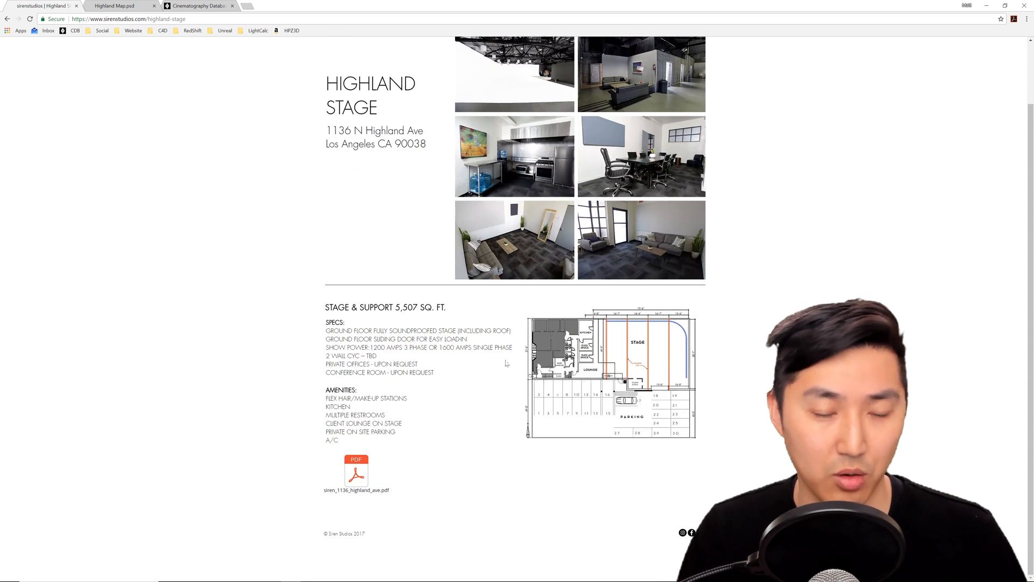
scroll("up", 3)
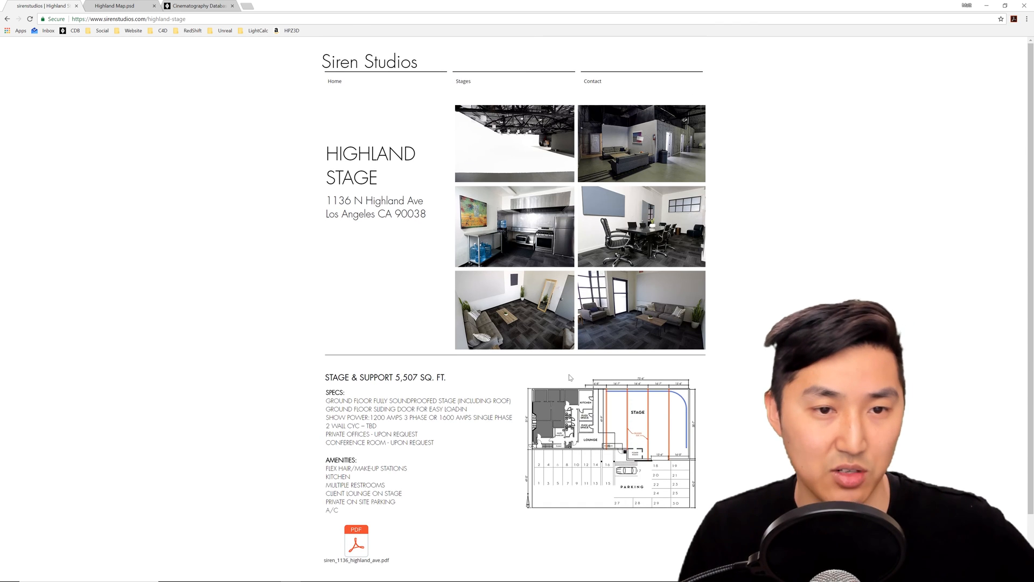
mouse_move(282, 168)
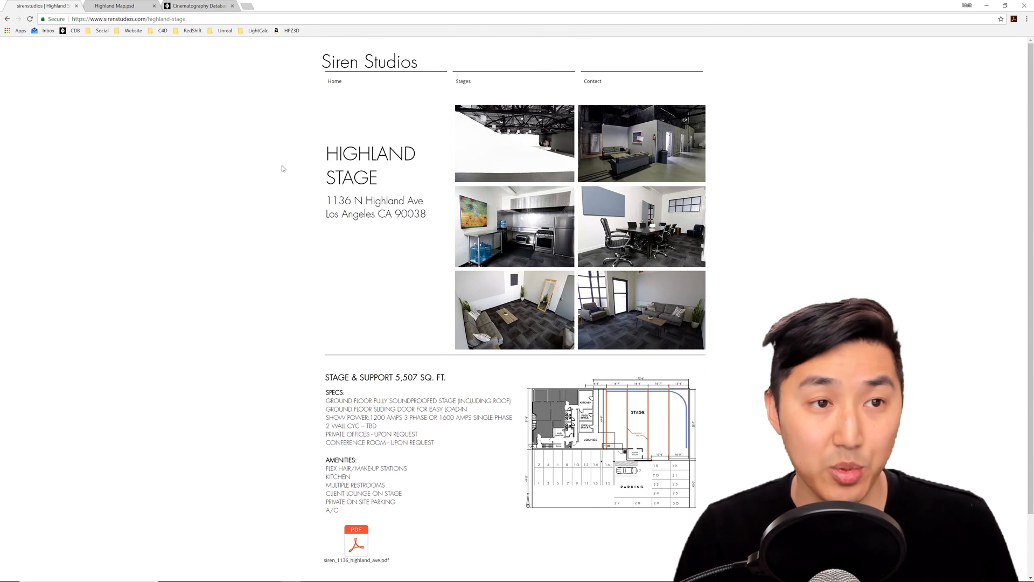
left_click(198, 6)
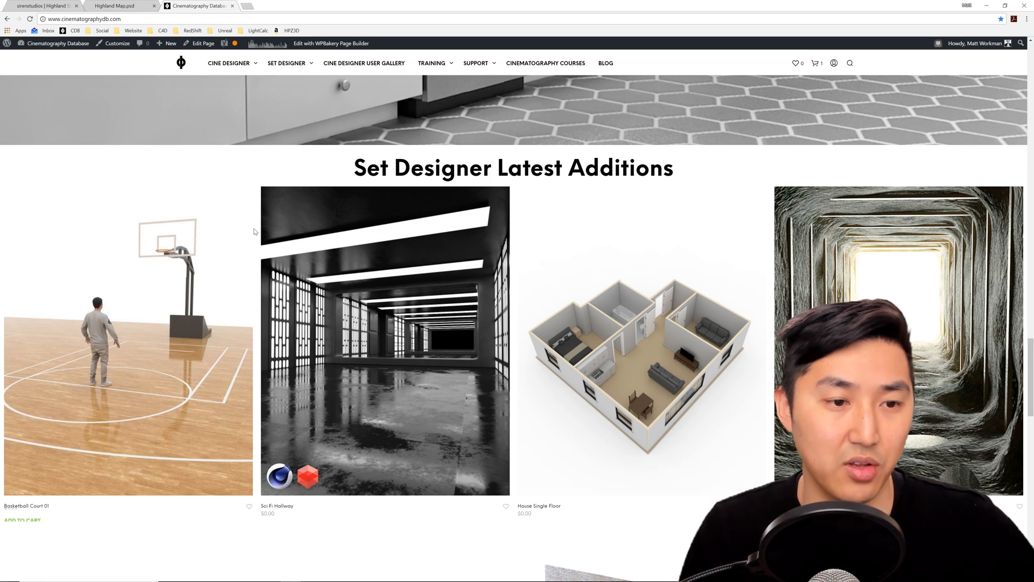
Scroll the Set Designer catalogue down to the grid, cyclorama, dumpster and townhouse models
scroll("down", 3)
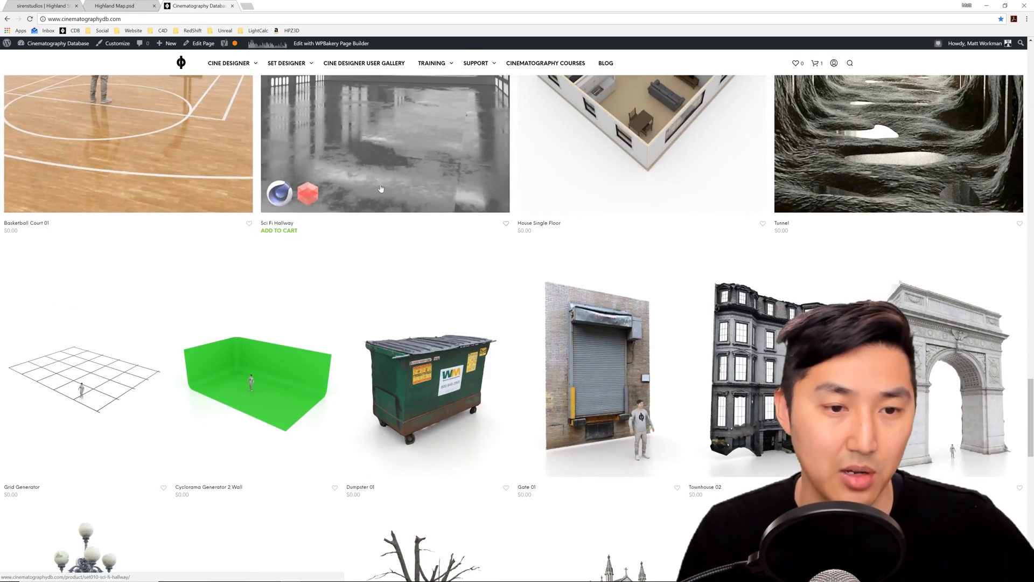
scroll("down", 3)
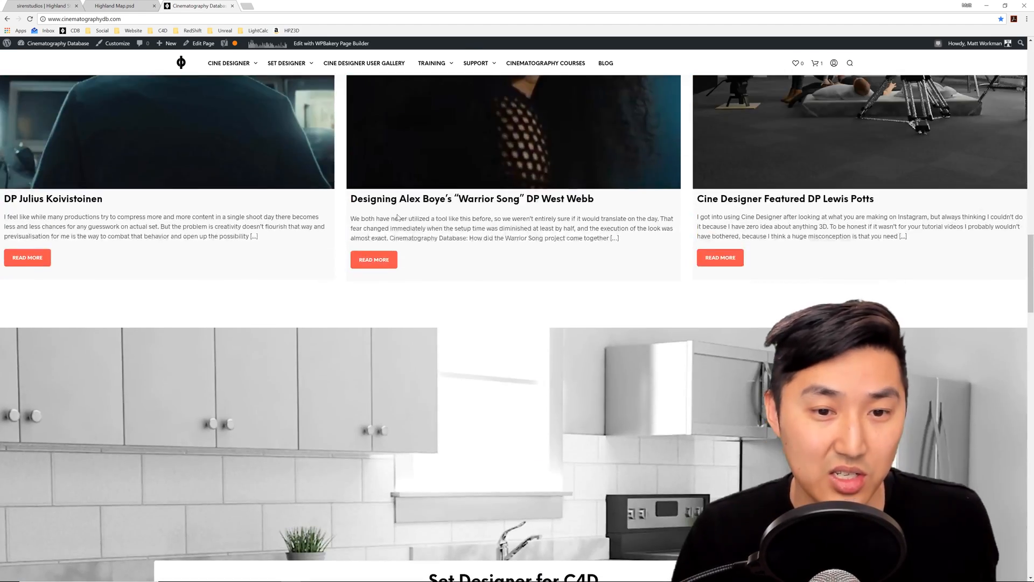
scroll("down", 3)
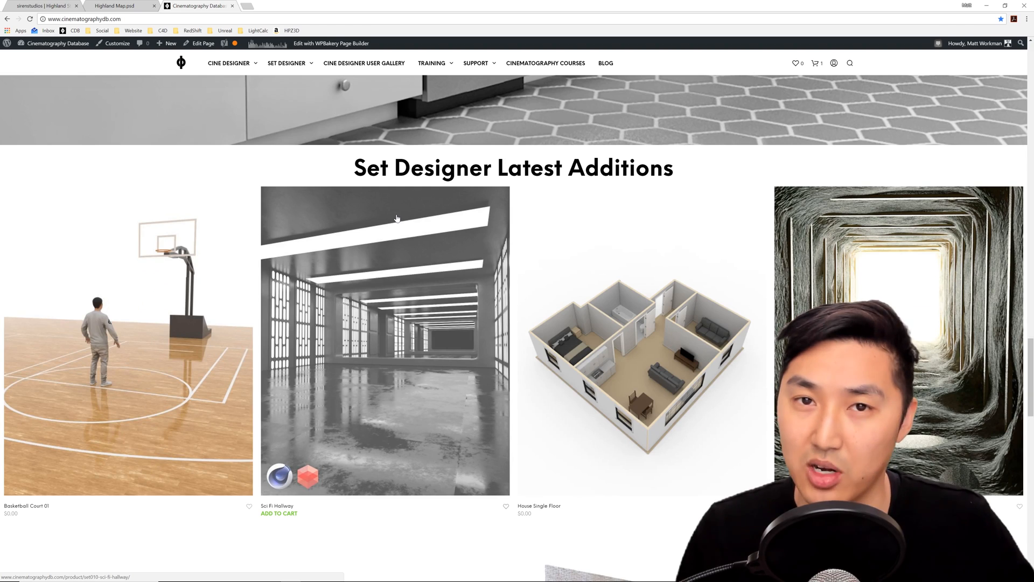
scroll("down", 3)
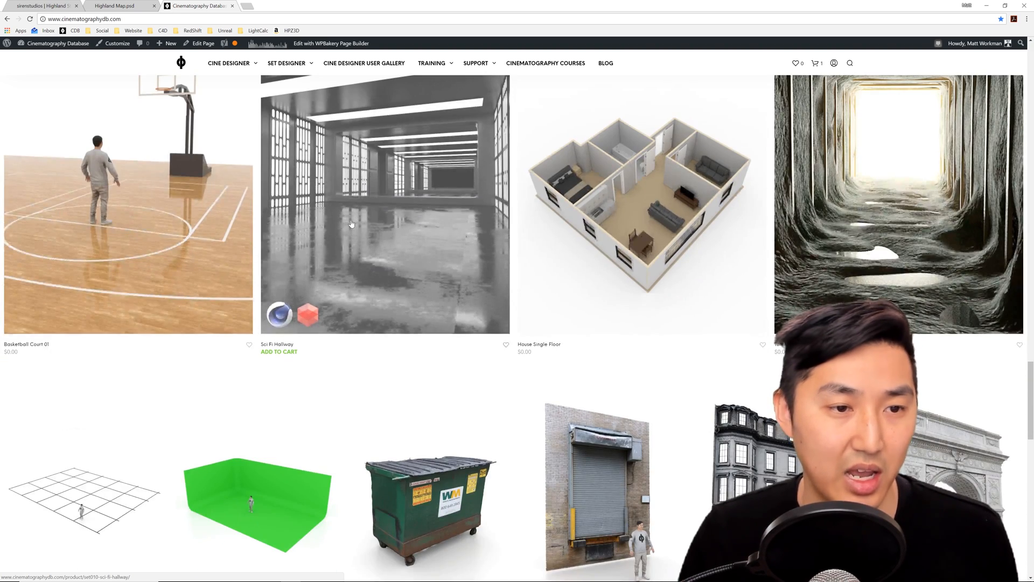
scroll("down", 3)
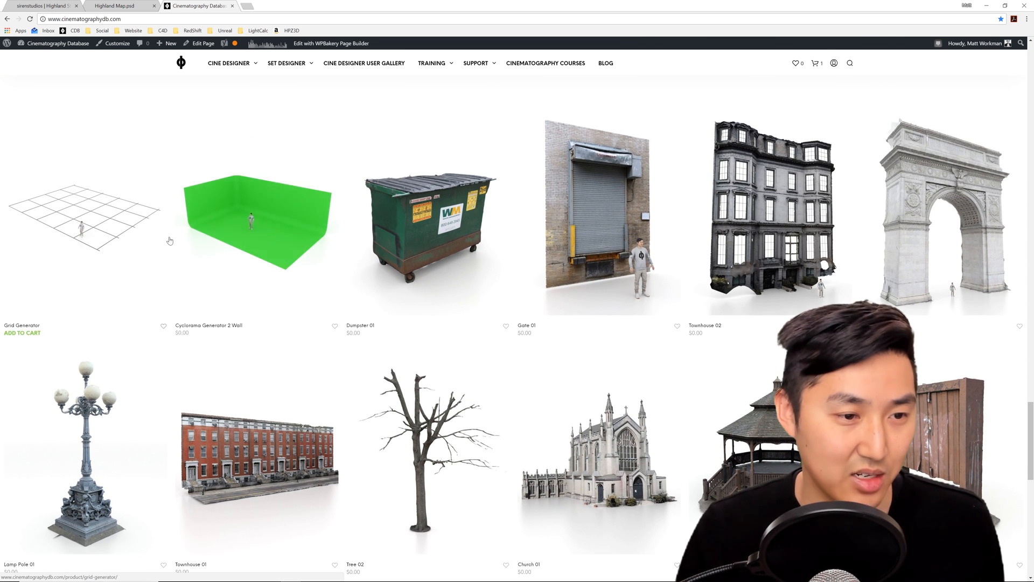
mouse_move(269, 229)
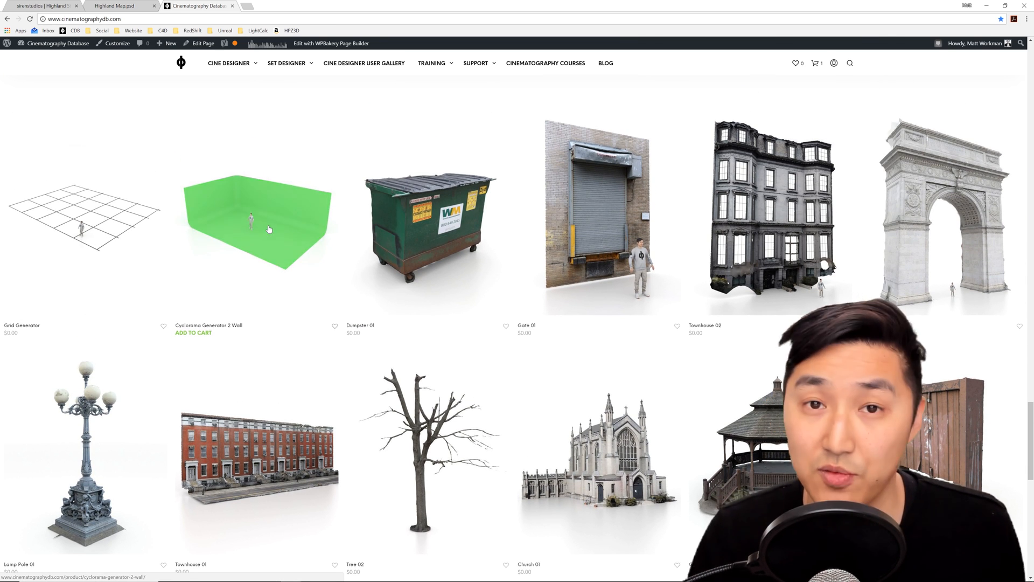